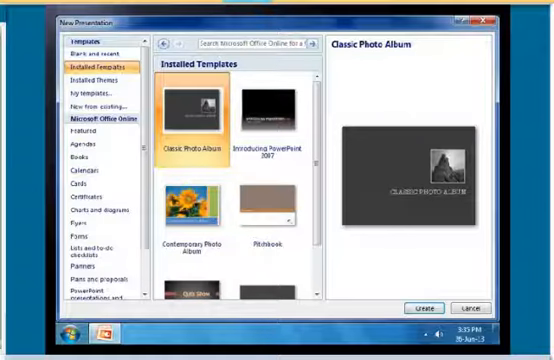
Create a presentation from the Classic Photo Album template and select its title-slide photo
left_click(438, 308)
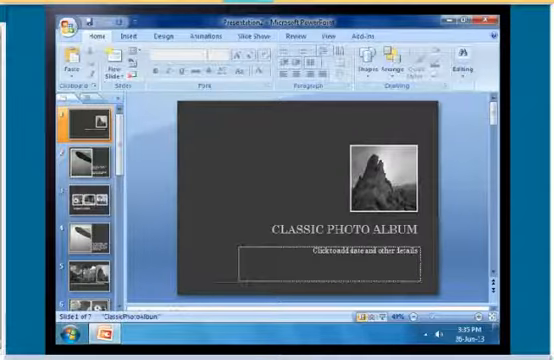
left_click(384, 176)
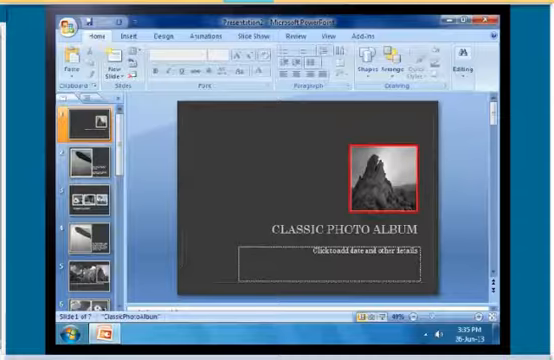